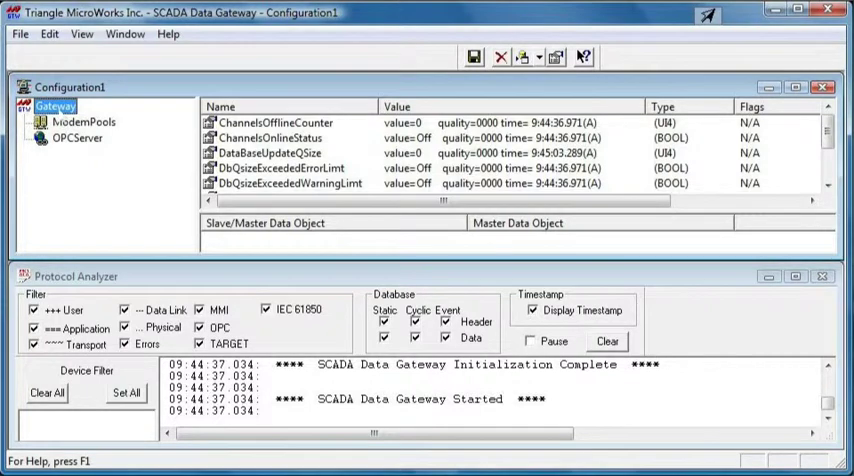
Bring up the Gateway node's options to add a TCP/IP channel
{"action": "right_click", "coordinate": [56, 104]}
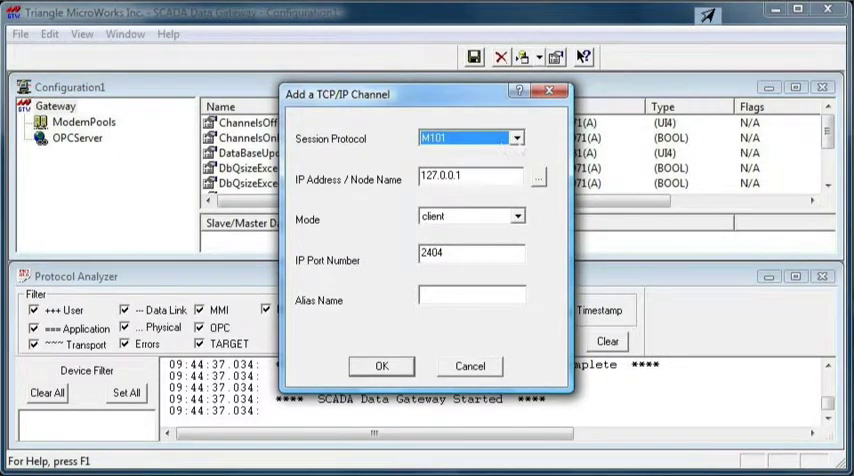
Create the TCP/IP channel with MDNP protocol, alias MDNP, port 20000, and confirm it
{"action": "left_click", "coordinate": [516, 138]}
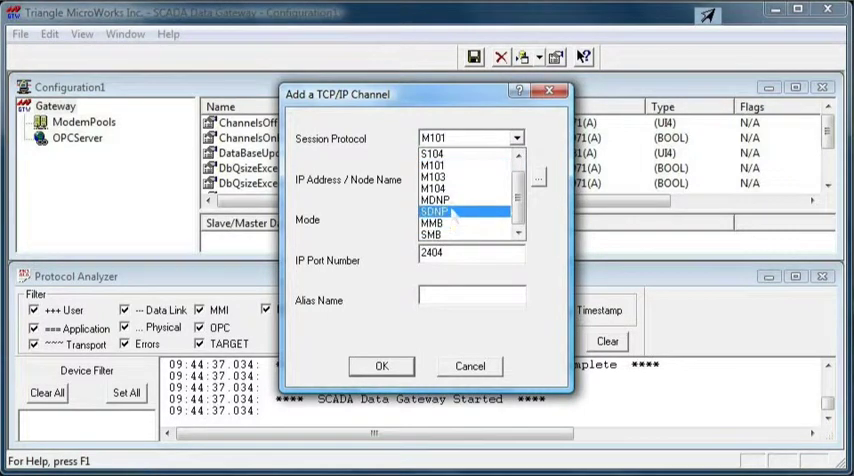
{"action": "left_click", "coordinate": [432, 200]}
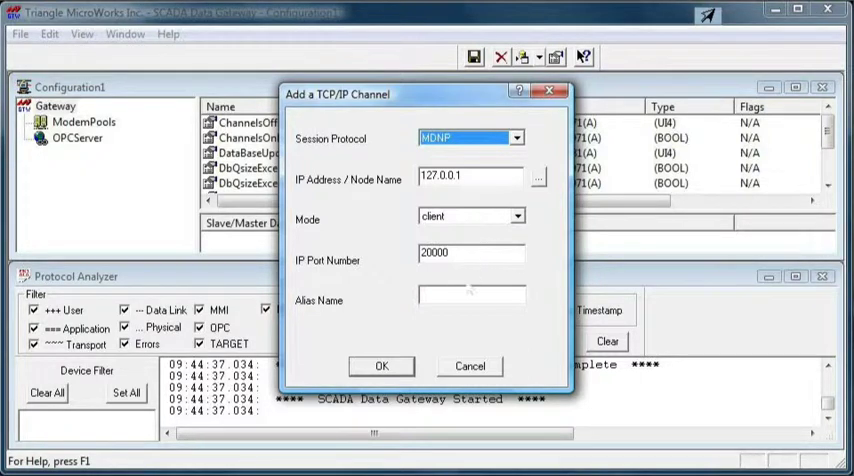
{"action": "type", "text": "M"}
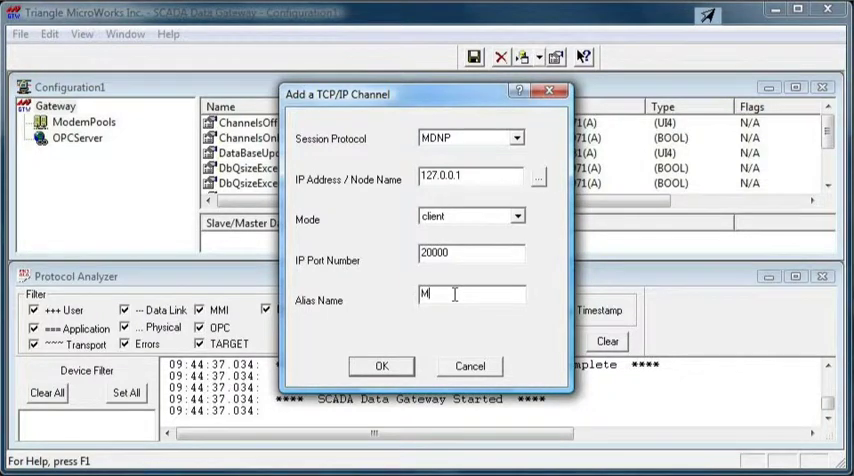
{"action": "type", "text": "DNP"}
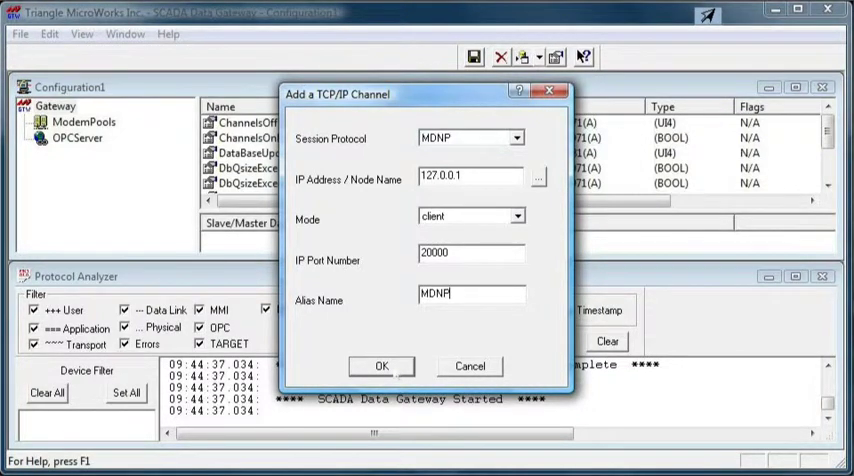
{"action": "left_click", "coordinate": [380, 366]}
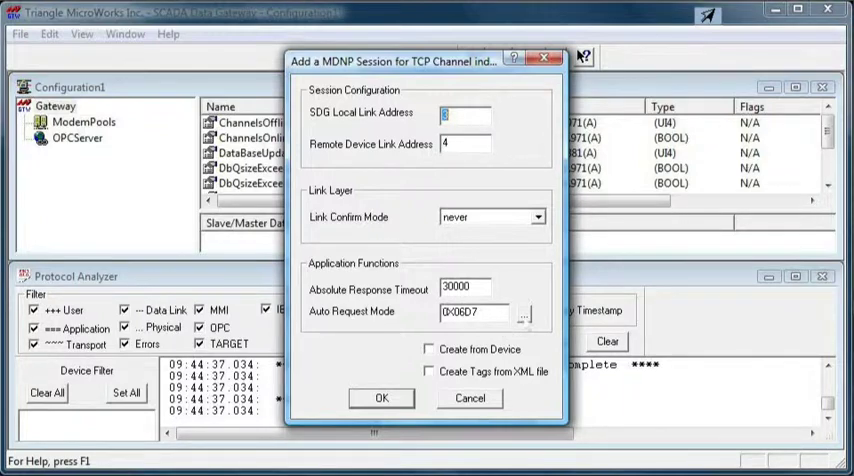
Accept the default auto request mask for the MDNP session with link address 4
{"action": "left_click", "coordinate": [524, 314]}
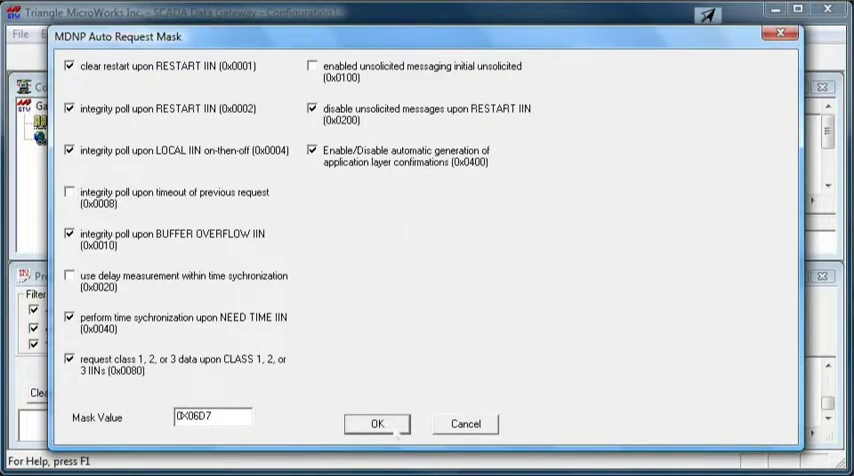
{"action": "left_click", "coordinate": [376, 424]}
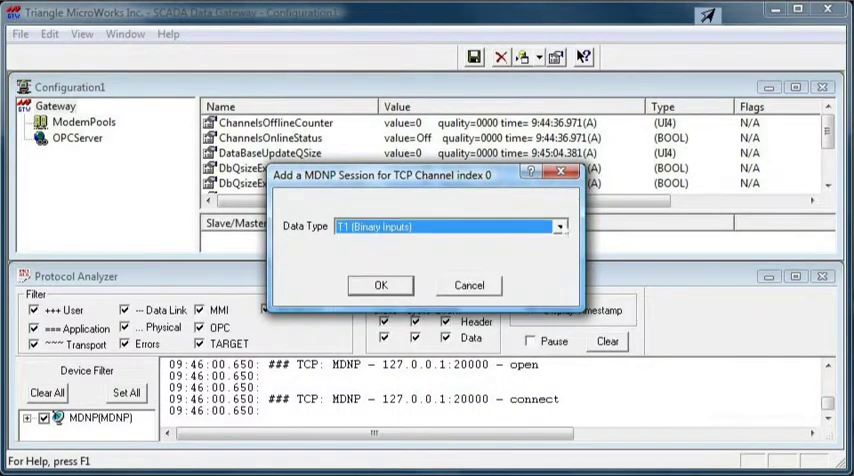
Confirm Binary Inputs (T1) and expand MDNP channel and session L4 to show it
{"action": "left_click", "coordinate": [380, 284]}
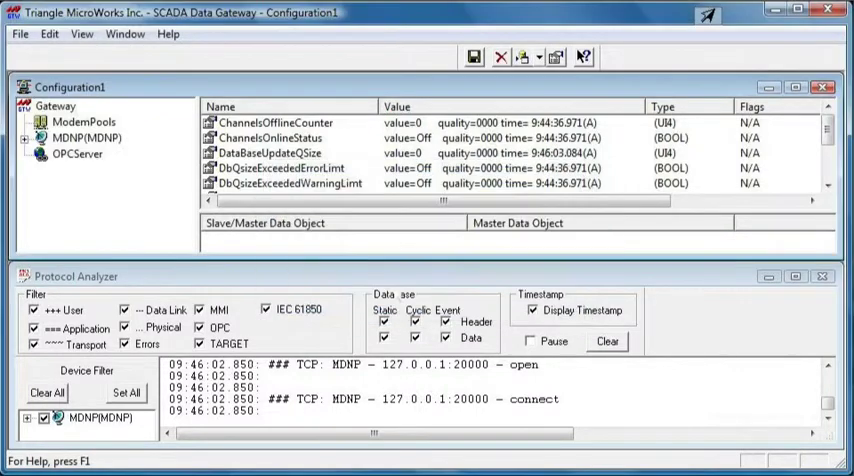
{"action": "left_click", "coordinate": [24, 138]}
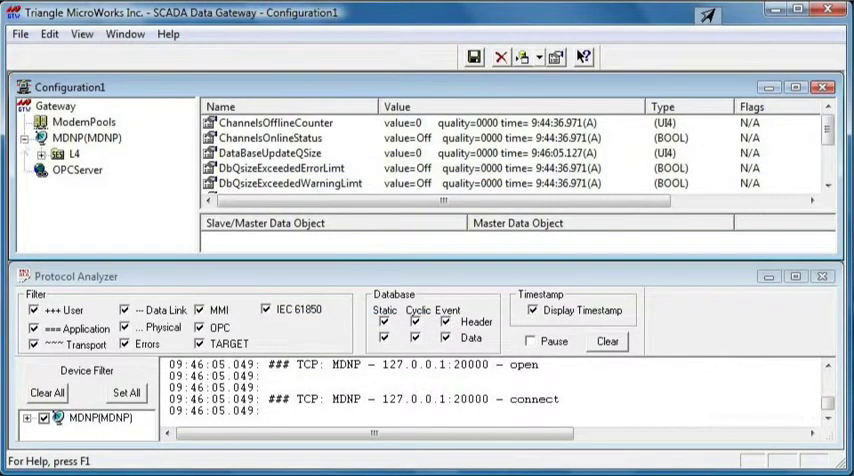
{"action": "left_click", "coordinate": [40, 152]}
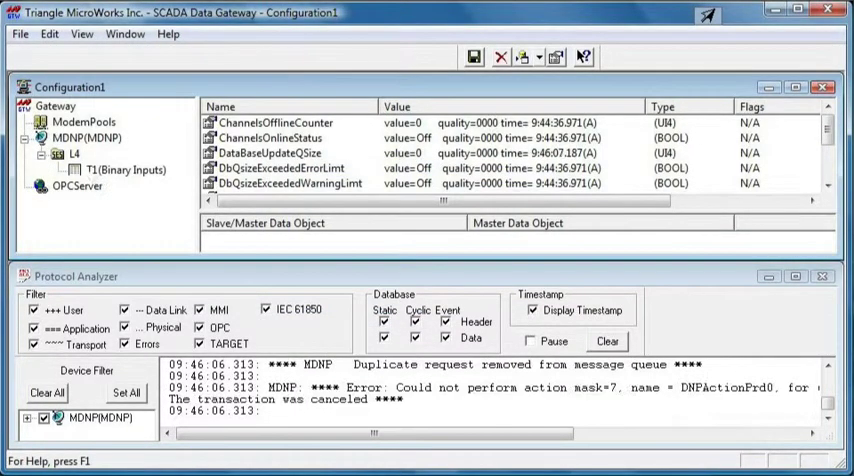
{"action": "right_click", "coordinate": [68, 154]}
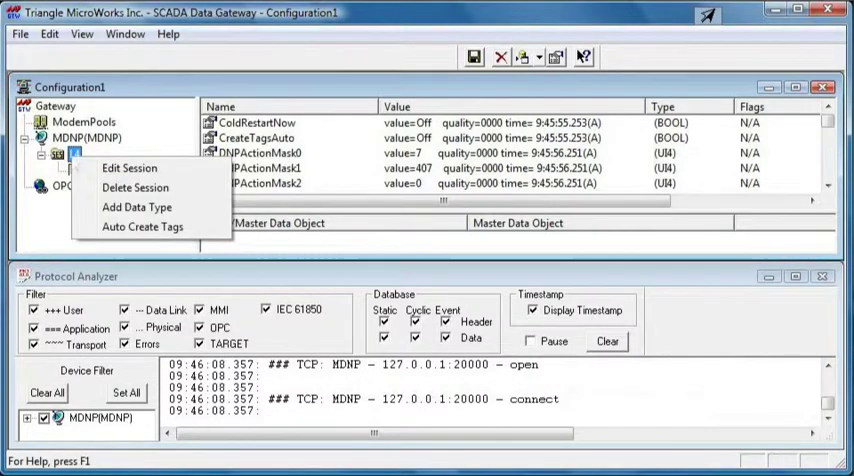
Start adding another data type to L4 and list the available types
{"action": "left_click", "coordinate": [136, 208]}
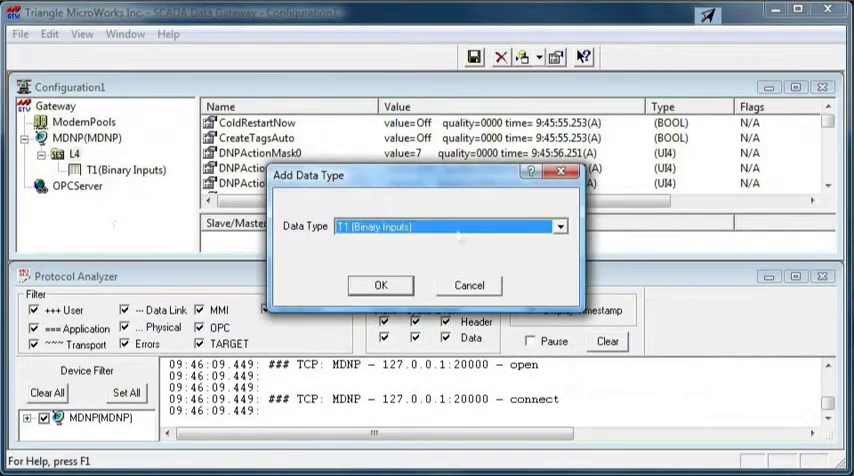
{"action": "left_click", "coordinate": [560, 226]}
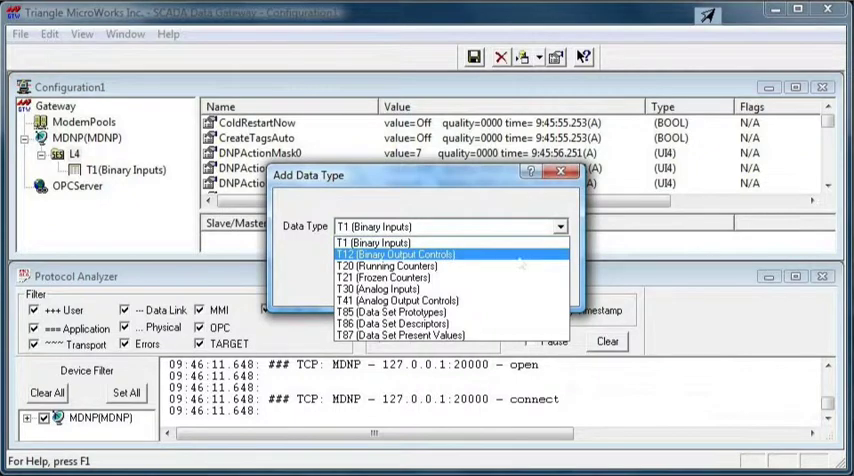